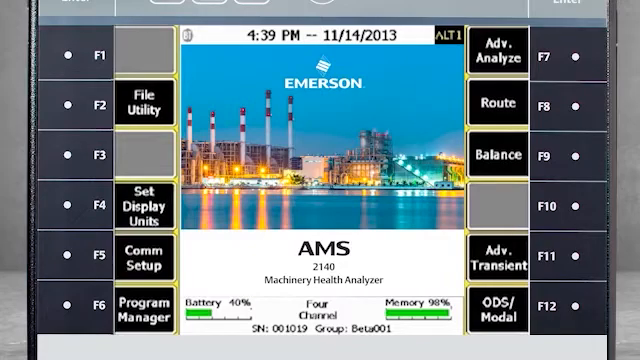
# Step: Start a manual analysis with Spectra mode (2000 Hz Fmax, 1600 lines, Hanning window)
pyautogui.click(498, 56)
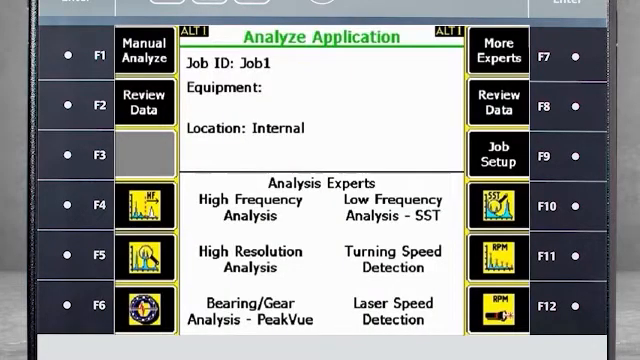
pyautogui.click(146, 49)
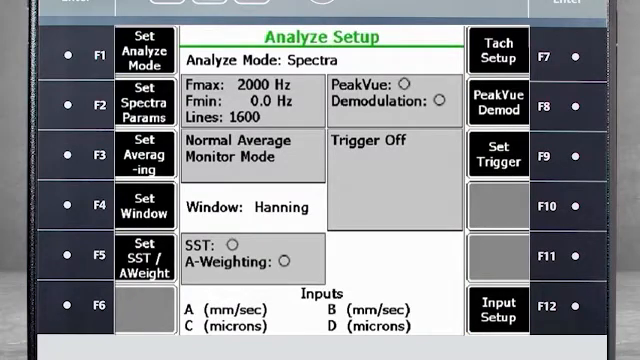
pyautogui.click(135, 53)
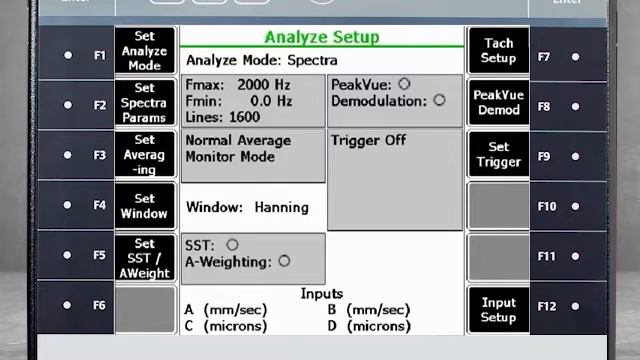
pyautogui.click(140, 52)
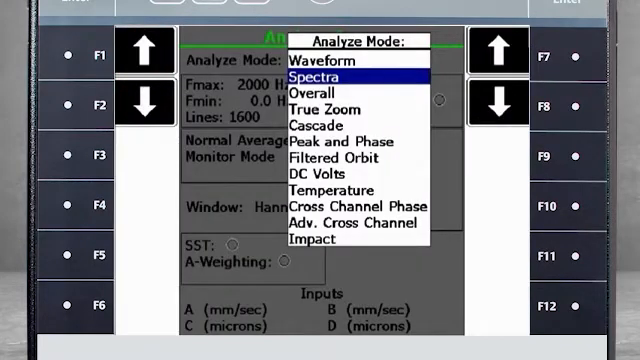
pyautogui.click(330, 74)
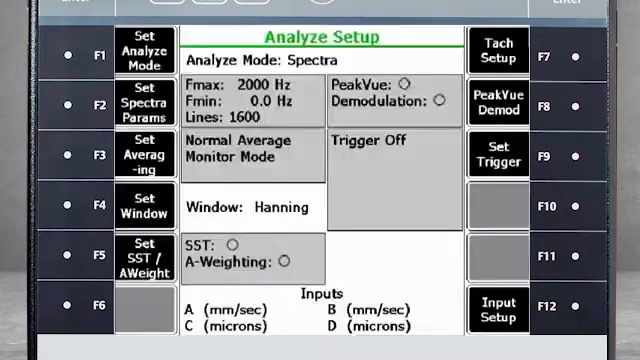
pyautogui.click(140, 100)
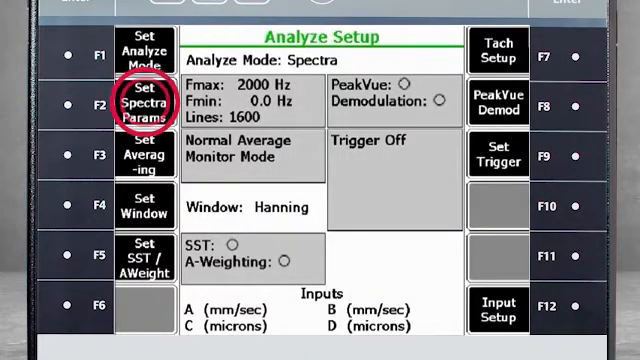
# Step: Review spectra parameters Fmax 2000 Hz, Fmin 0 Hz, 1600 lines, leaving them unchanged
pyautogui.click(139, 97)
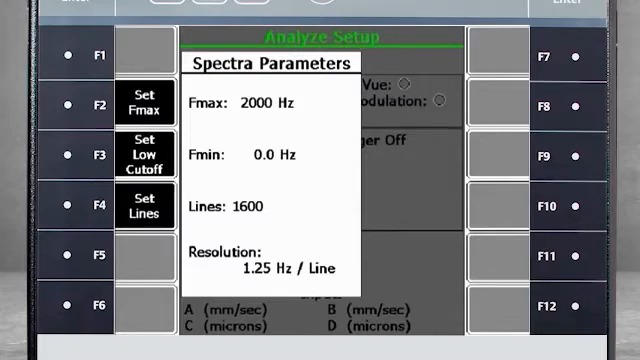
pyautogui.click(152, 209)
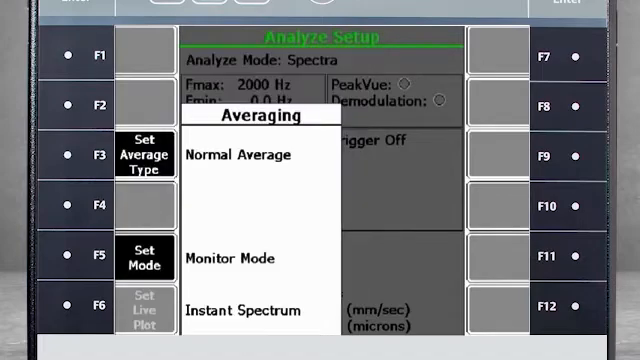
# Step: Set averaging to Normal Average, 4 averages, Acquire Mode, and return to Analyze Setup
pyautogui.click(145, 154)
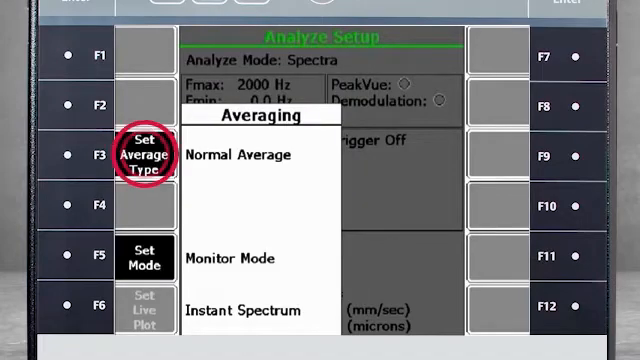
pyautogui.click(145, 155)
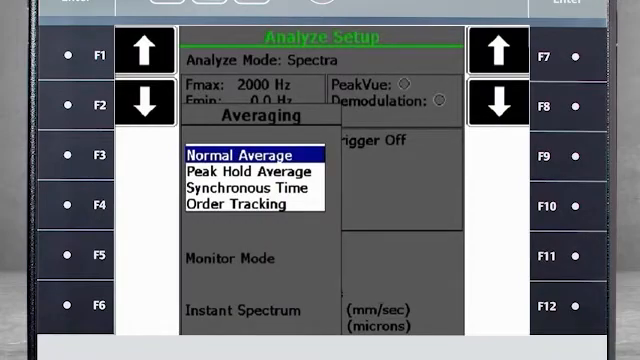
pyautogui.click(246, 176)
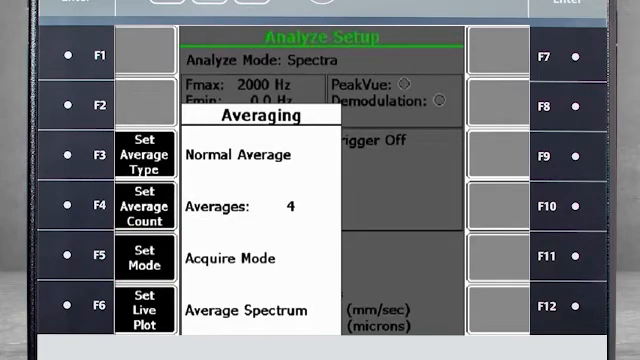
pyautogui.click(146, 204)
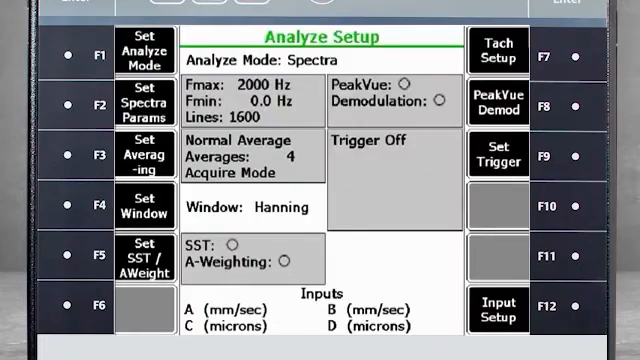
# Step: Keep the Hanning window type and bring up Tachometer Setup
pyautogui.click(141, 208)
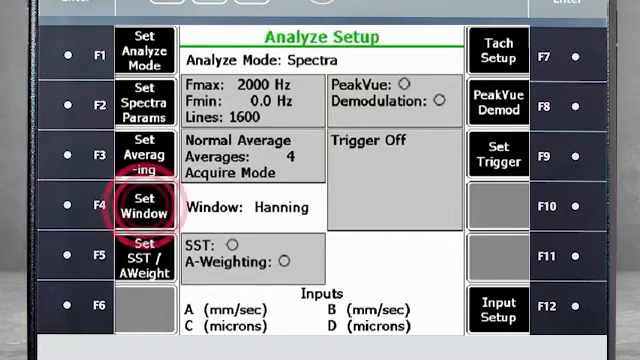
pyautogui.click(141, 205)
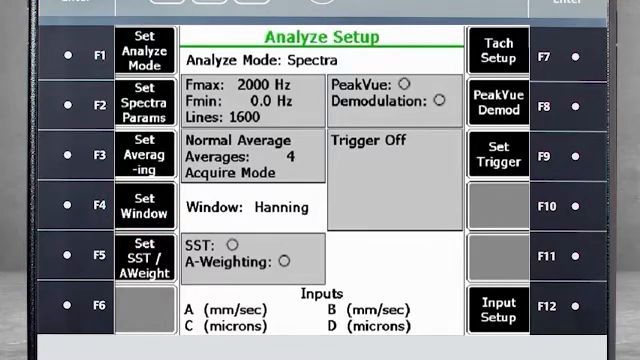
pyautogui.click(138, 205)
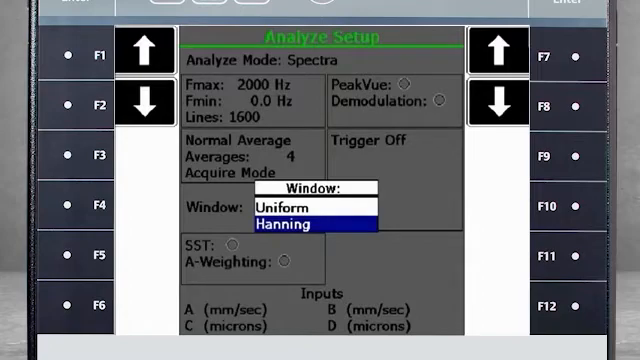
pyautogui.click(300, 207)
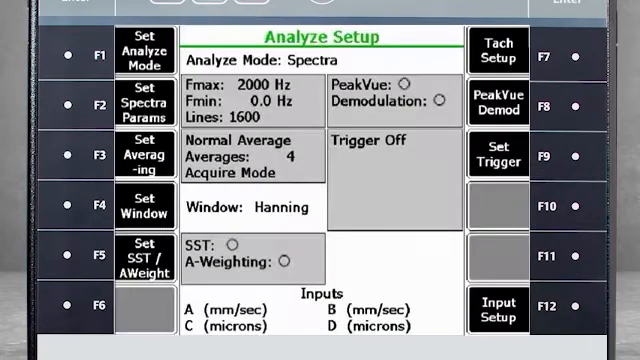
pyautogui.click(497, 53)
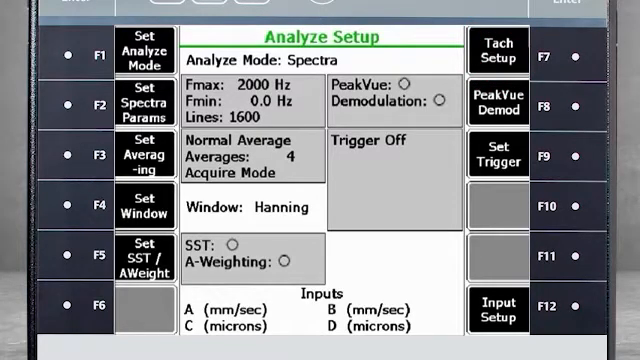
pyautogui.click(497, 48)
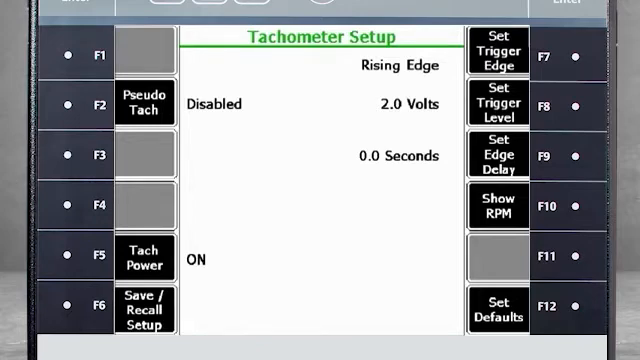
# Step: Check the tach reading (Last RPM 2873.99) and exit to Analyze Setup with Trigger Off
pyautogui.click(146, 258)
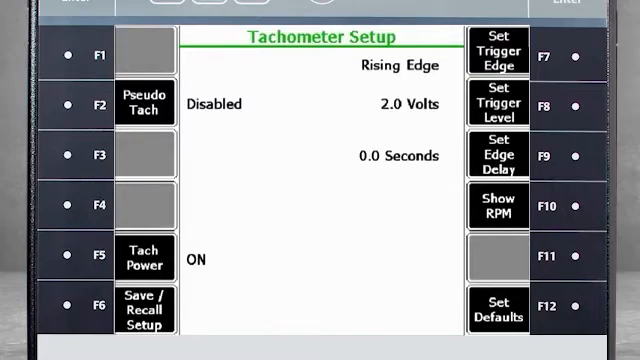
pyautogui.click(498, 205)
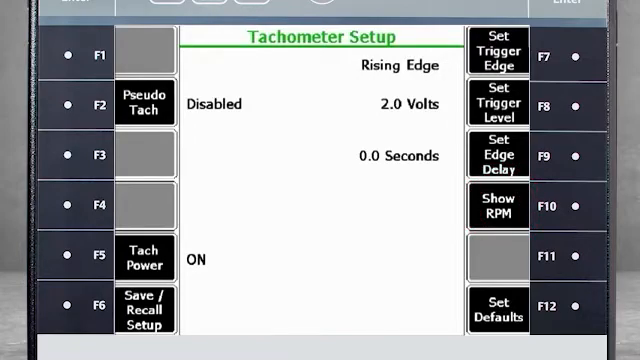
pyautogui.click(497, 207)
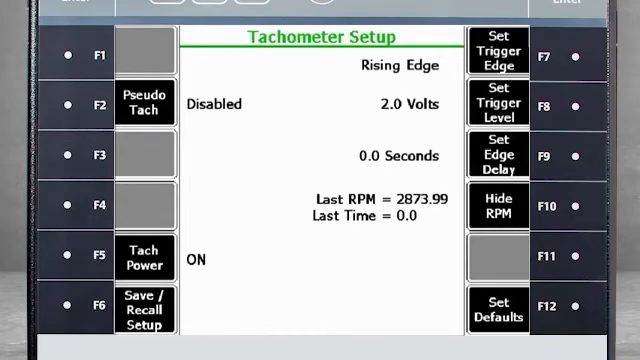
pyautogui.click(498, 150)
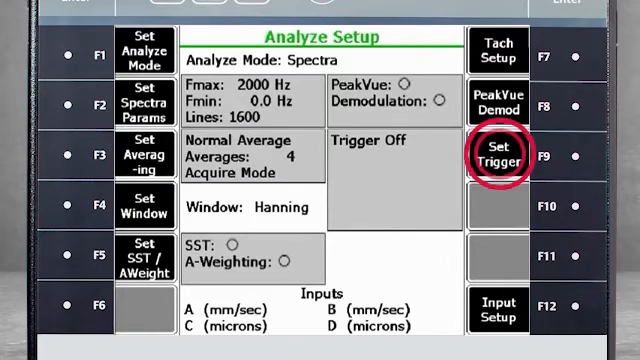
pyautogui.click(497, 150)
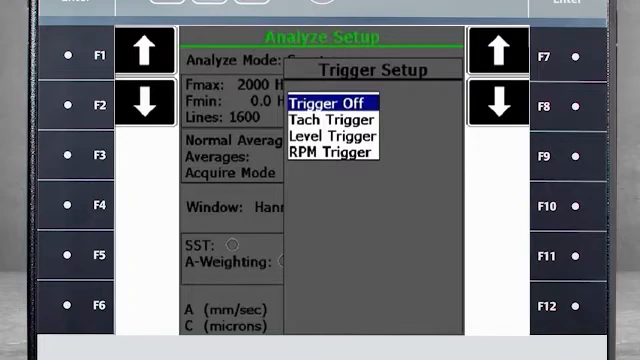
pyautogui.click(326, 118)
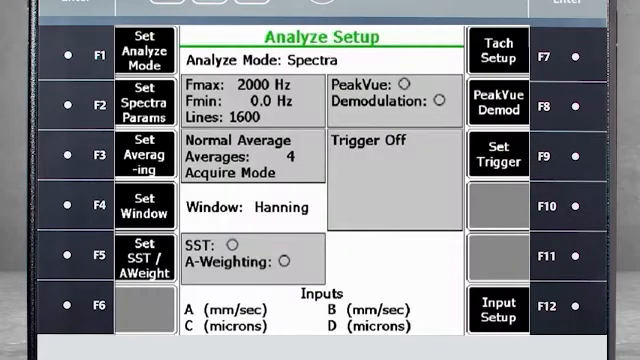
pyautogui.click(499, 314)
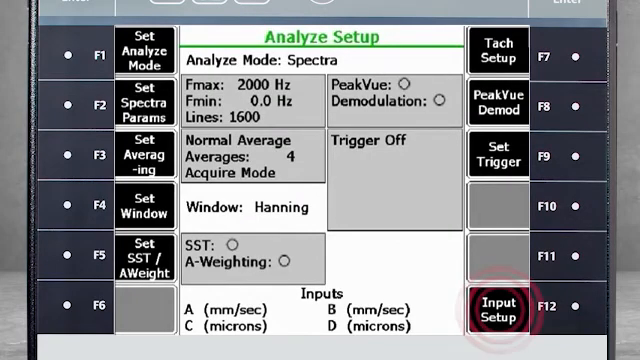
# Step: Select inputs A–D in Input Setup and reach Sensor Setup (0.1 V/EU sensitivity)
pyautogui.click(499, 314)
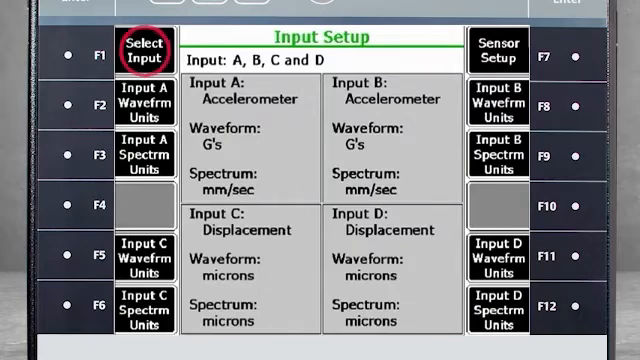
pyautogui.click(143, 51)
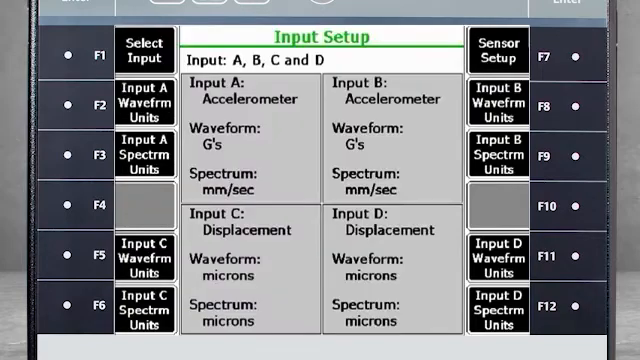
pyautogui.click(496, 51)
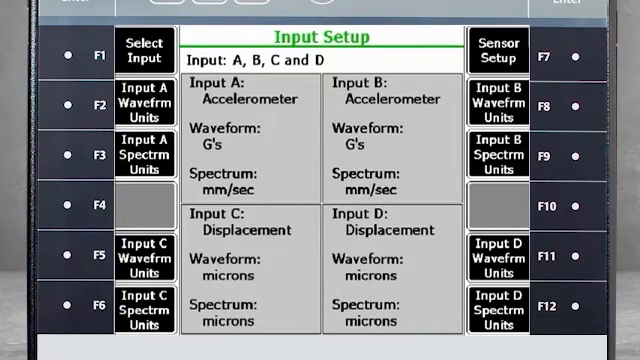
pyautogui.click(497, 46)
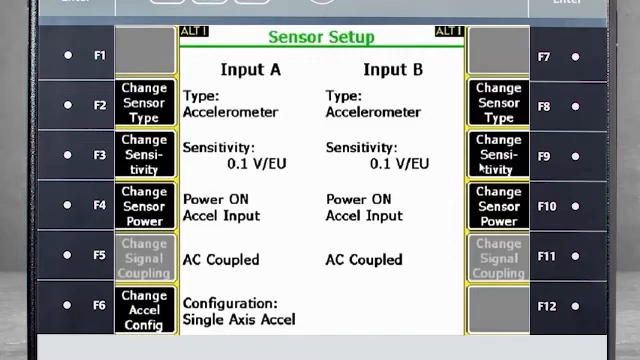
pyautogui.moveTo(483, 166)
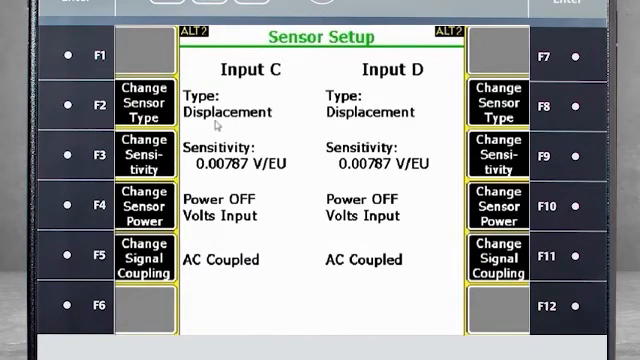
pyautogui.moveTo(400, 70)
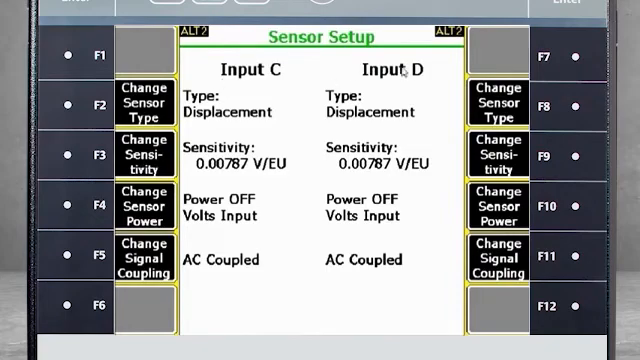
pyautogui.moveTo(282, 300)
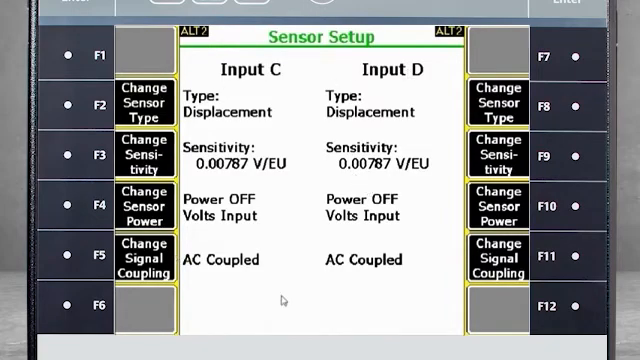
pyautogui.moveTo(401, 255)
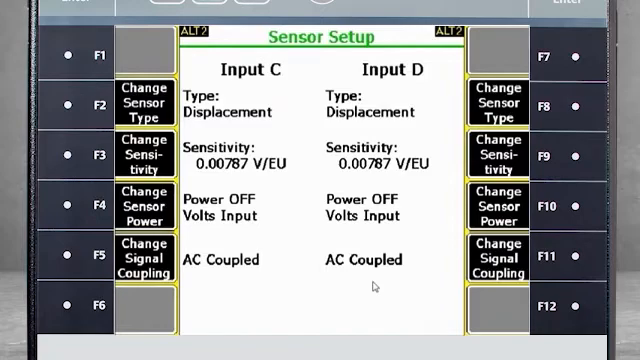
# Step: Switch inputs C and D to powered accelerometers
pyautogui.click(135, 104)
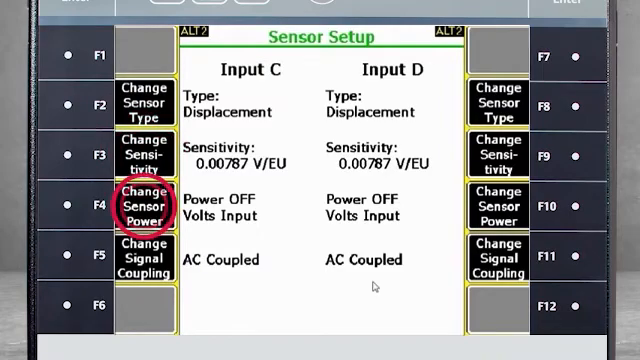
pyautogui.click(142, 104)
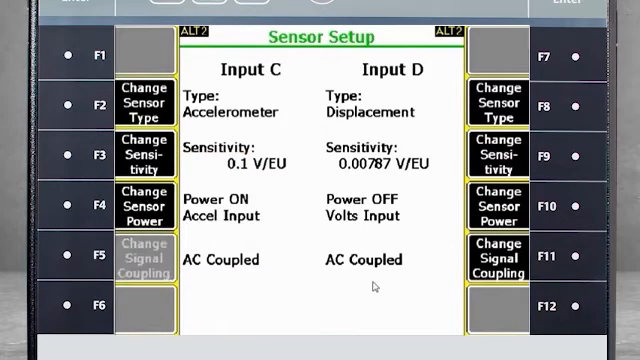
pyautogui.click(497, 90)
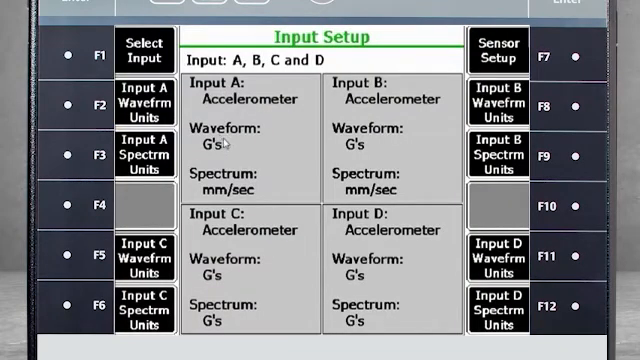
pyautogui.moveTo(285, 170)
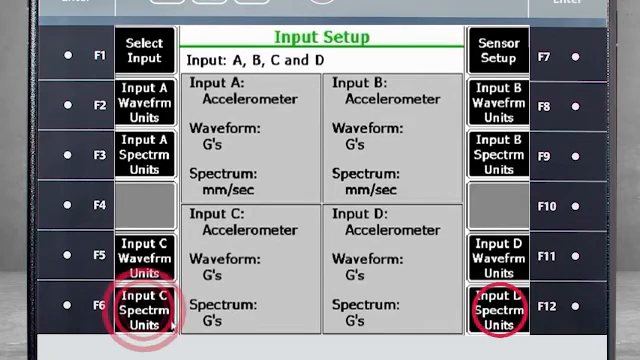
# Step: Set inputs C and D spectrum units to mm/sec
pyautogui.click(143, 310)
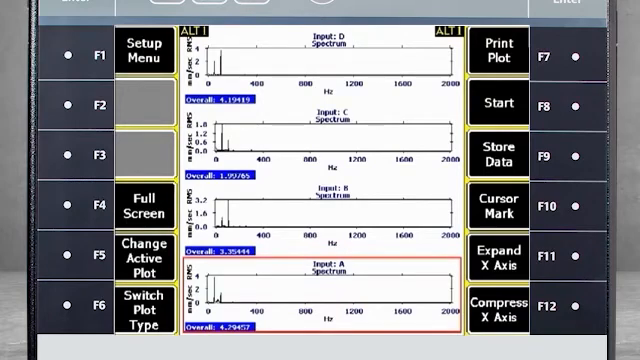
# Step: Leave the spectra plots and switch averaging to Monitor Mode with instant spectrum
pyautogui.click(146, 50)
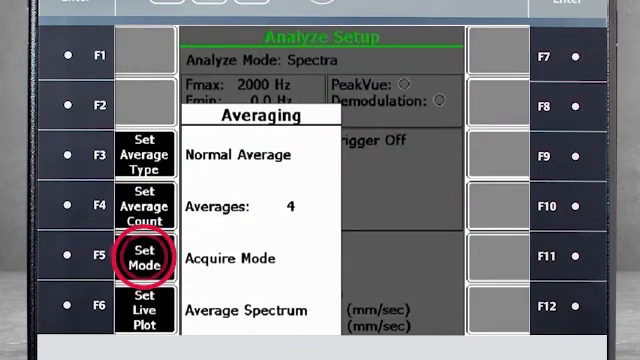
pyautogui.click(145, 256)
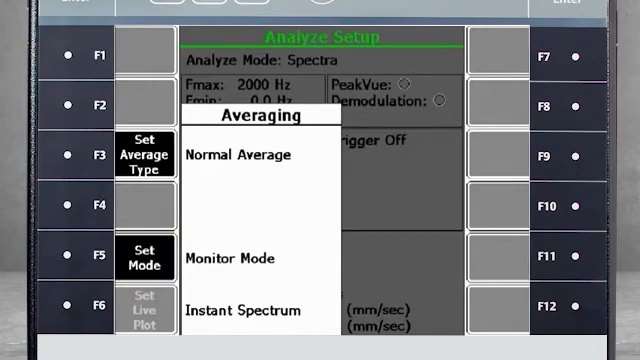